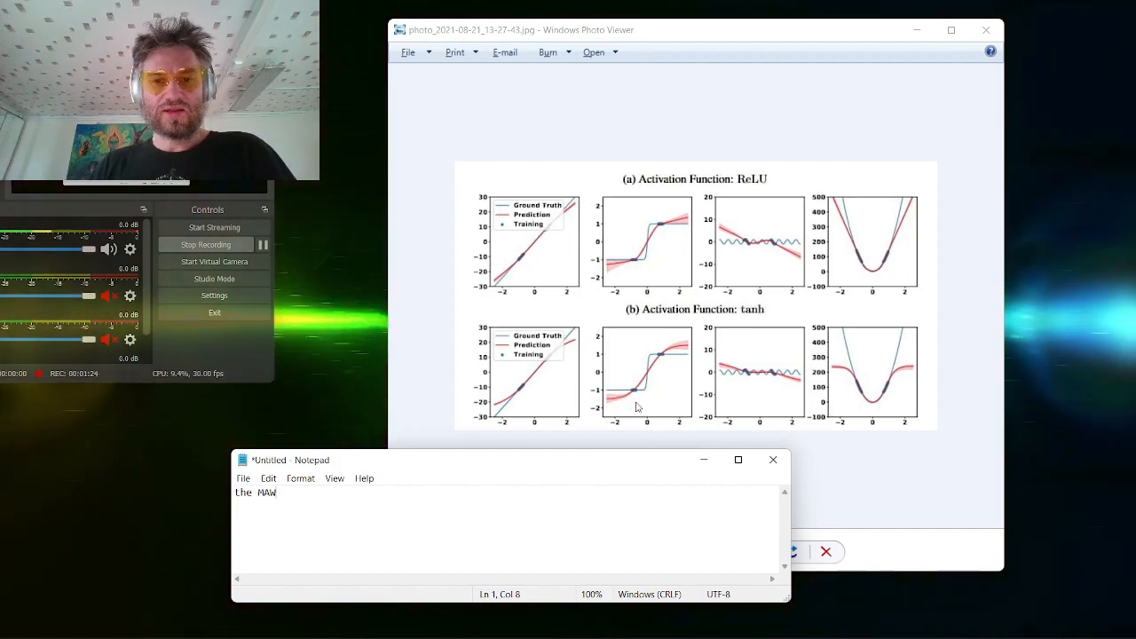
{"action": "mouse_move", "coordinate": [679, 231]}
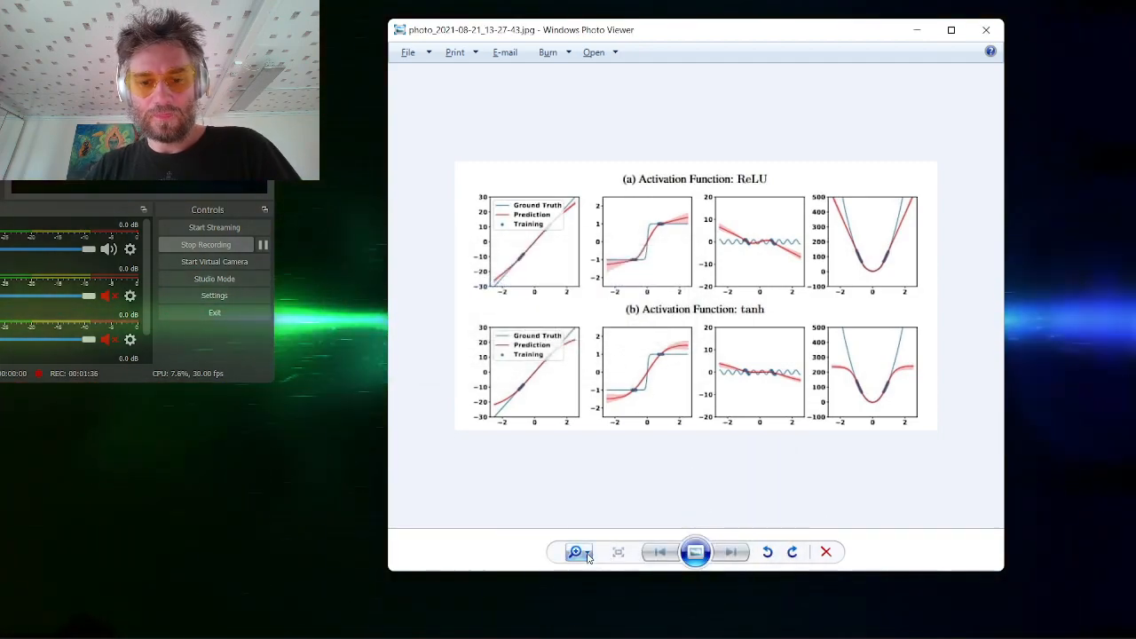
Zoom into the tanh activation plot in Windows Photo Viewer.
{"action": "left_click", "coordinate": [574, 551]}
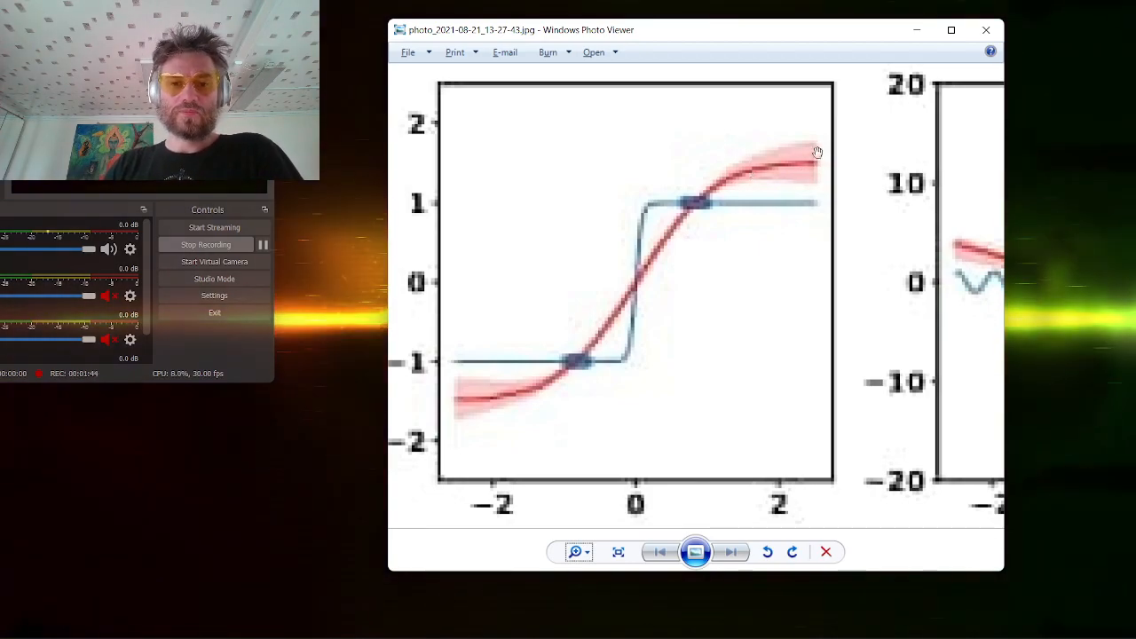
{"action": "mouse_move", "coordinate": [750, 238]}
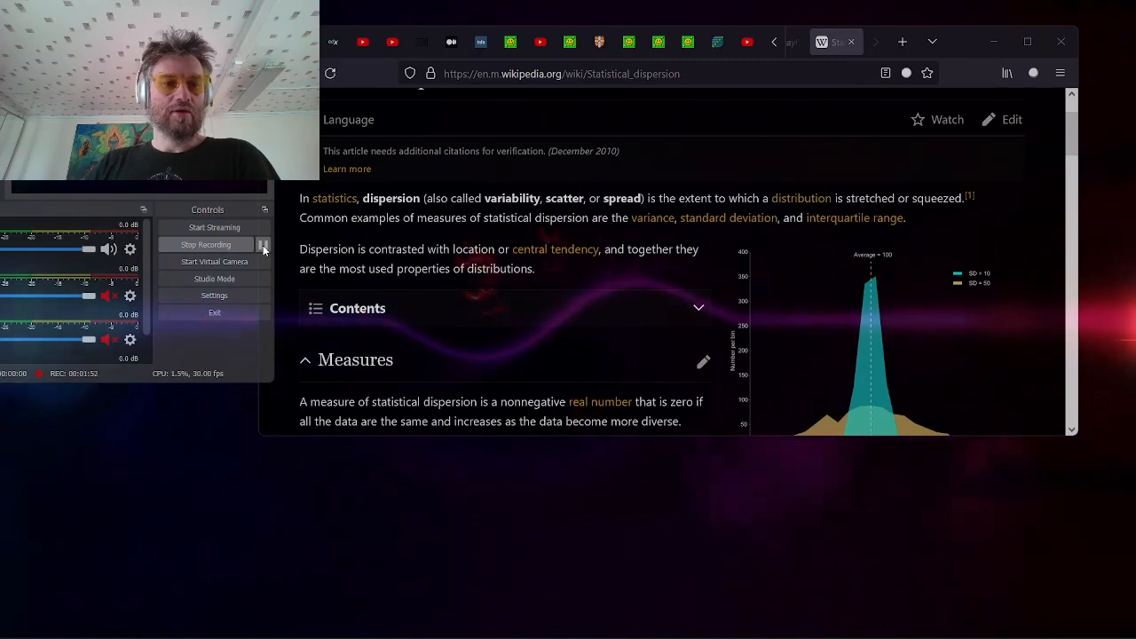
Switch to Firefox to reach the Wikipedia Statistical_dispersion article.
{"action": "left_click", "coordinate": [264, 244]}
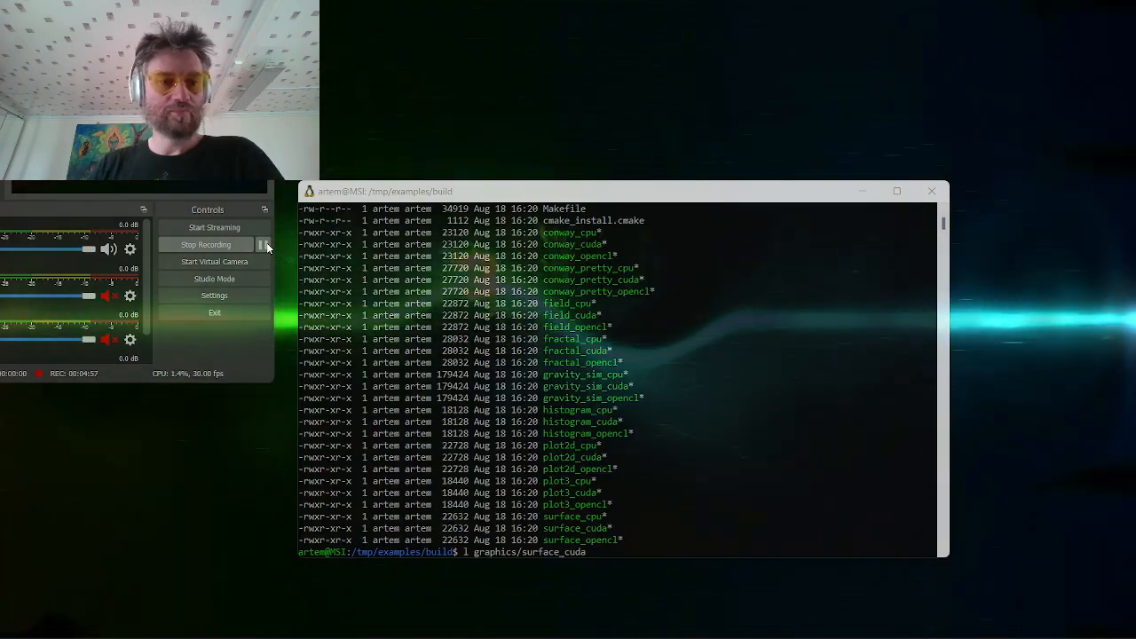
List graphics/surface_cuda, then run it to show the CUDA backend and RTX 2070.
{"action": "key", "text": "Return"}
{"action": "type", "text": "graphics/surface_cuda"}
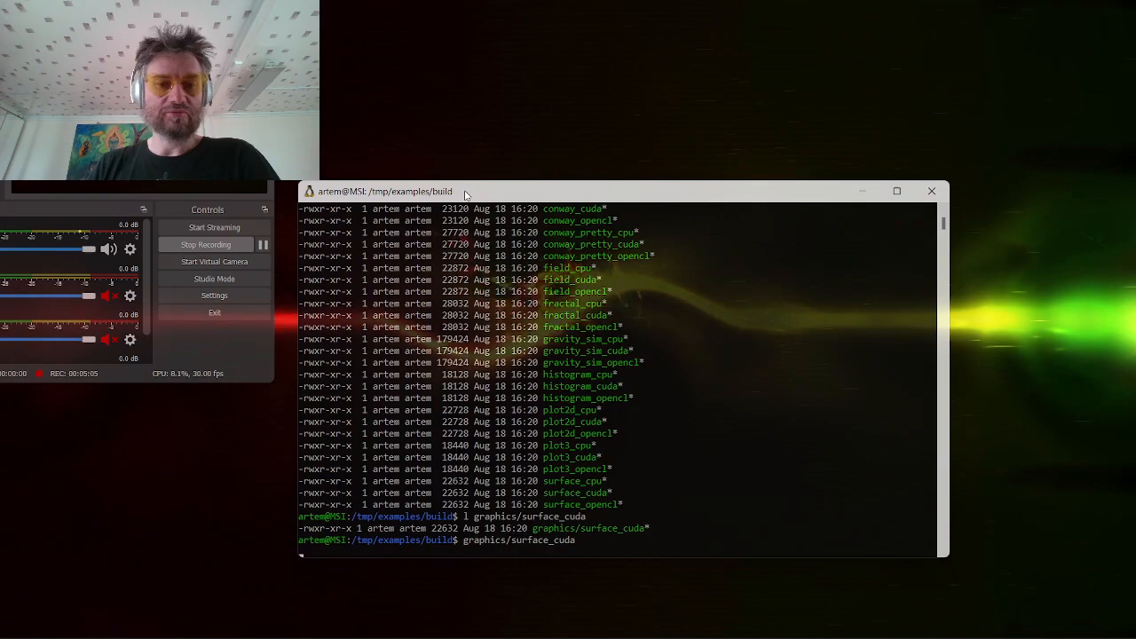
{"action": "key", "text": "Return"}
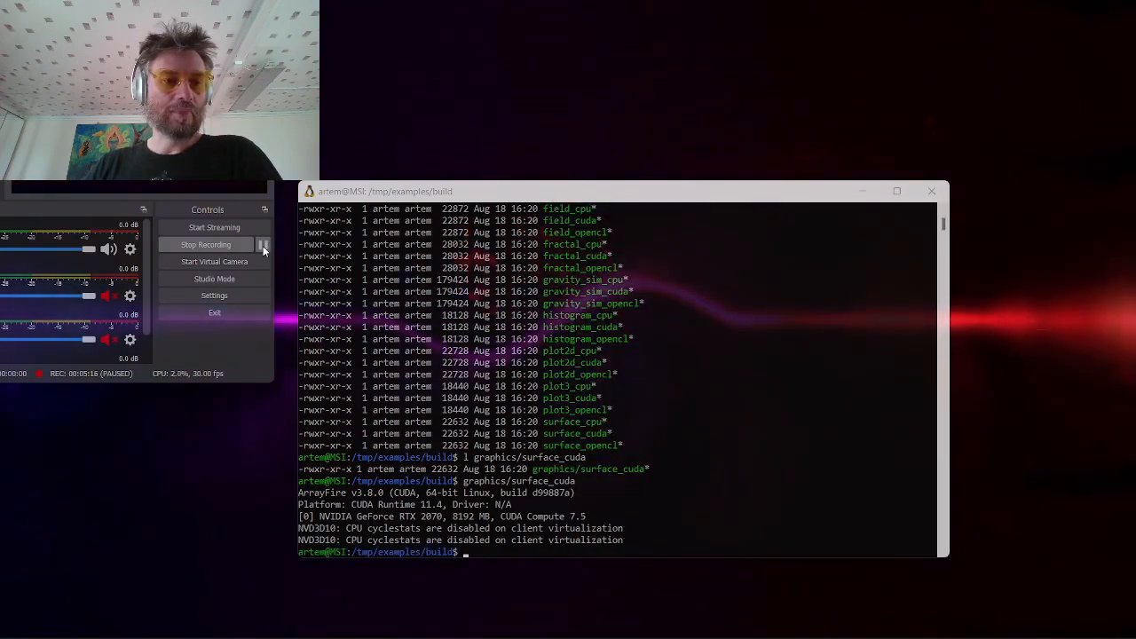
{"action": "left_click", "coordinate": [263, 245]}
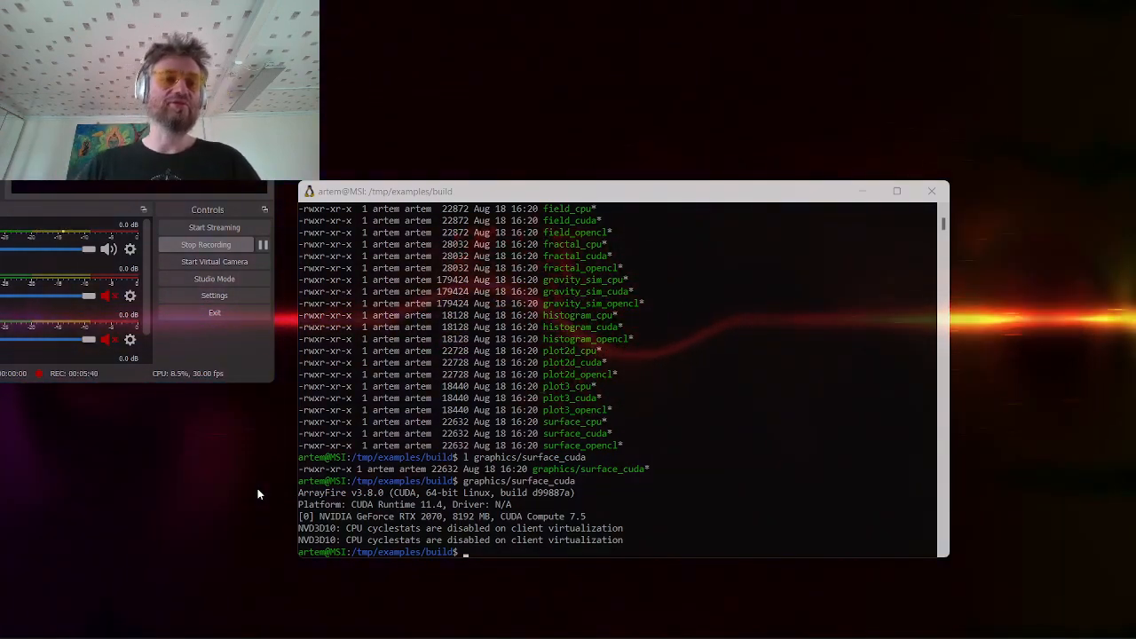
{"action": "mouse_move", "coordinate": [265, 245]}
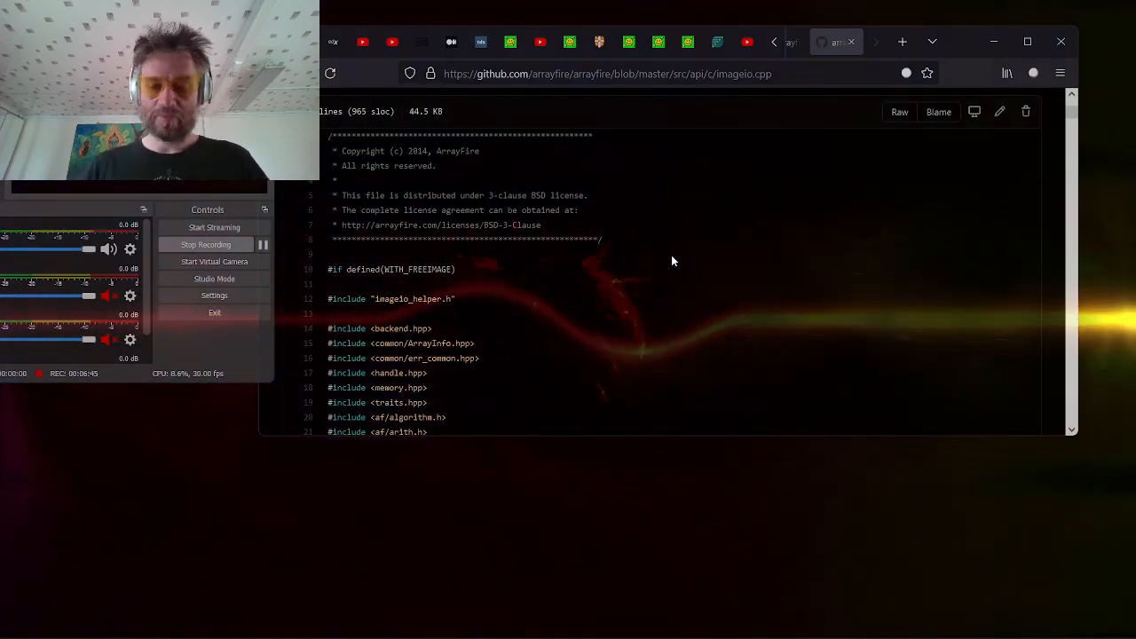
Scroll through the readImage pixel-copy loops in ArrayFire's imageio.cpp on GitHub.
{"action": "scroll", "scroll_direction": "down", "scroll_amount": 3}
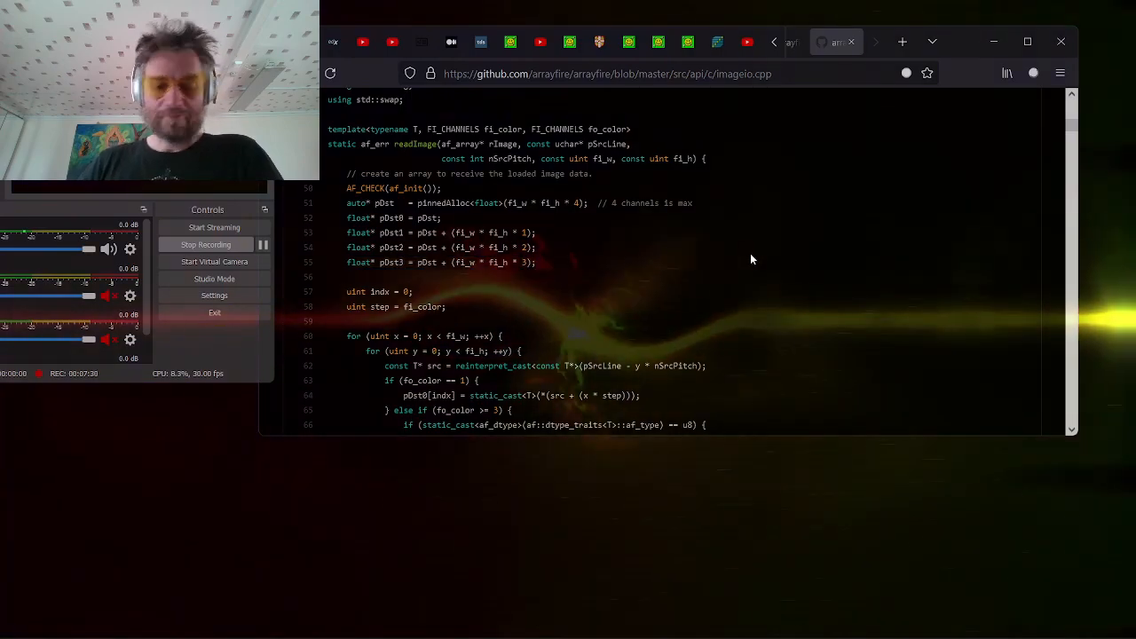
{"action": "scroll", "scroll_direction": "down", "scroll_amount": 3}
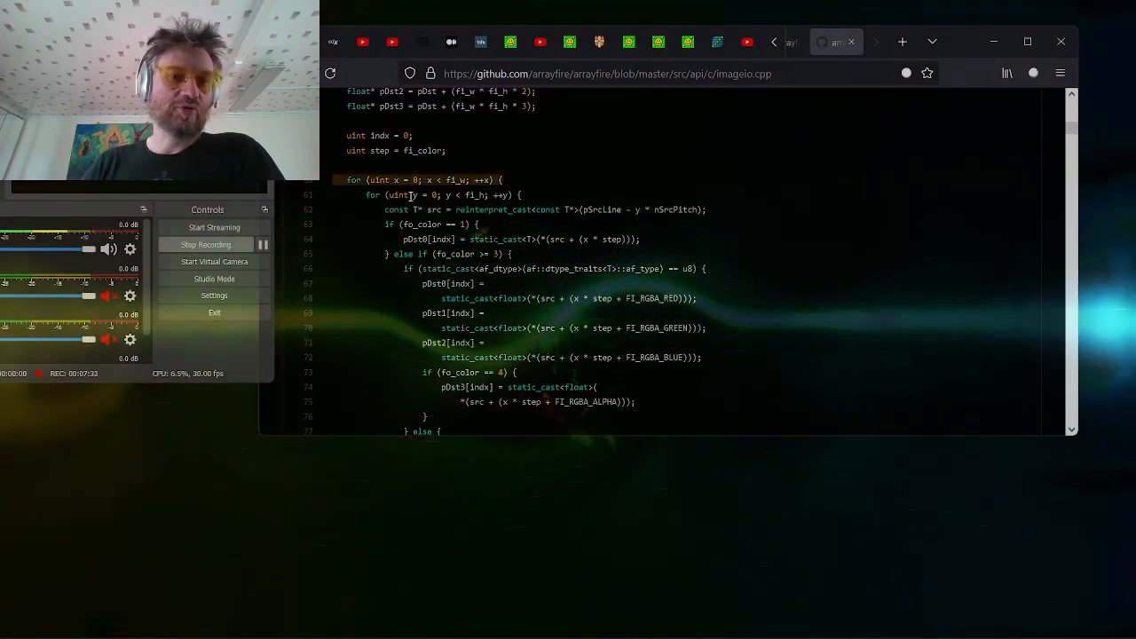
{"action": "scroll", "scroll_direction": "down", "scroll_amount": 3}
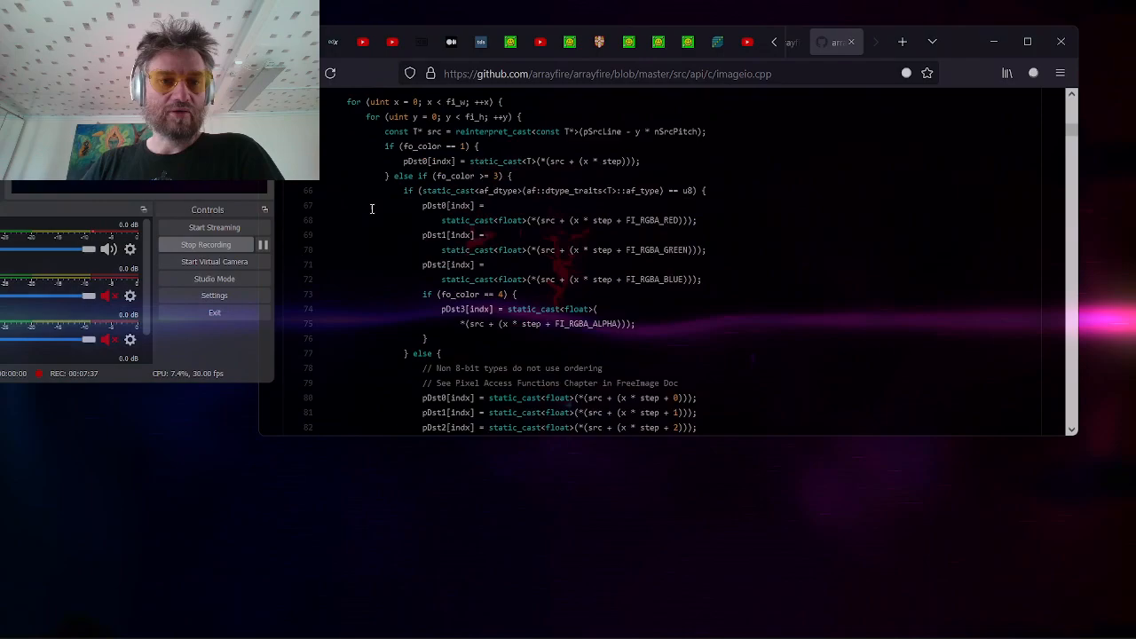
{"action": "scroll", "scroll_direction": "down", "scroll_amount": 3}
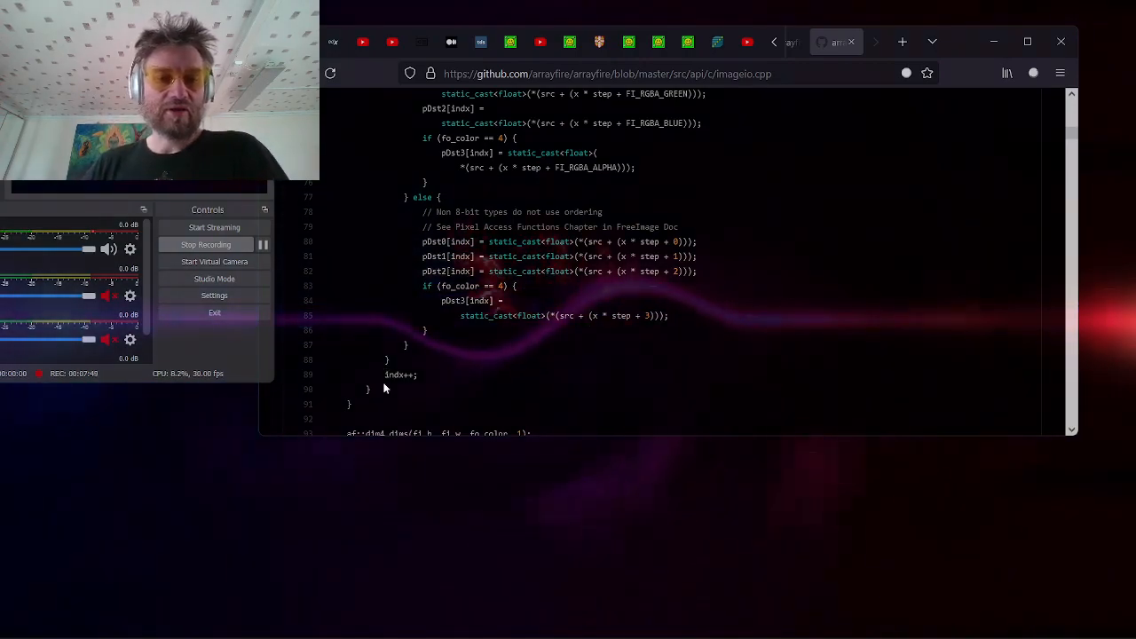
{"action": "scroll", "scroll_direction": "up", "scroll_amount": 3}
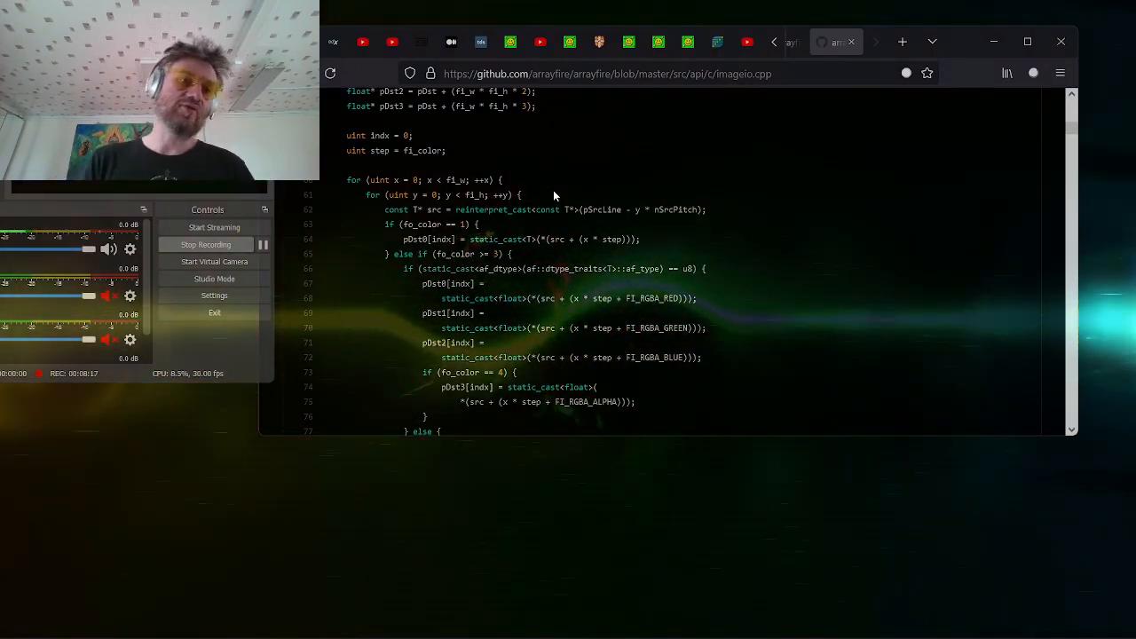
{"action": "scroll", "scroll_direction": "down", "scroll_amount": 3}
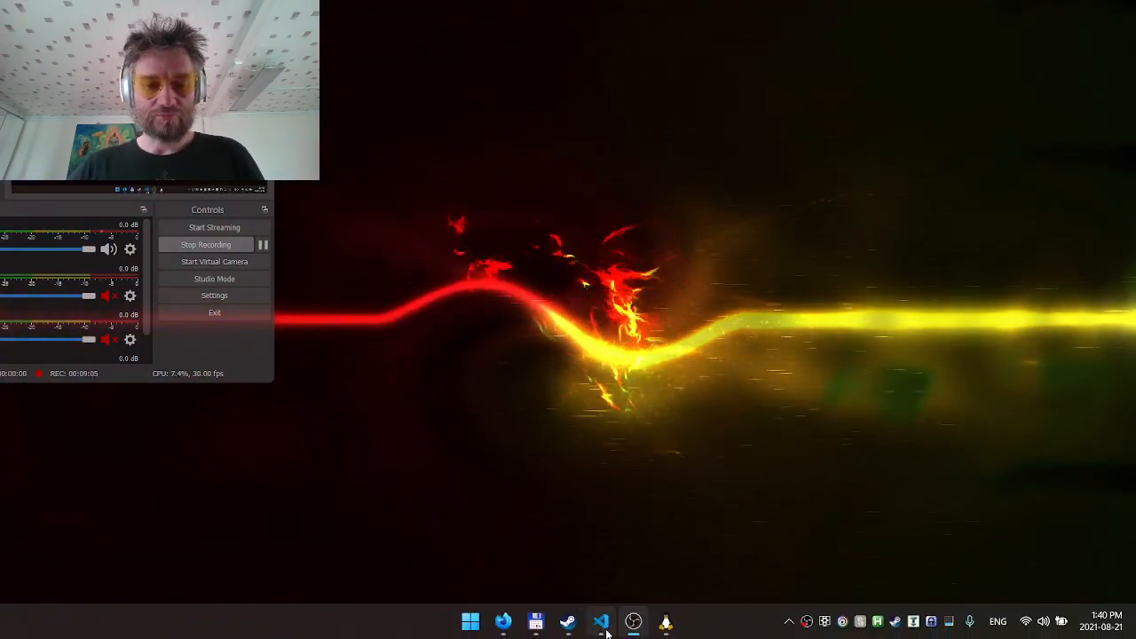
Return to nn.rs and inspect the pixel buffer allocation, wh type and green-pixel offset.
{"action": "left_click", "coordinate": [601, 621]}
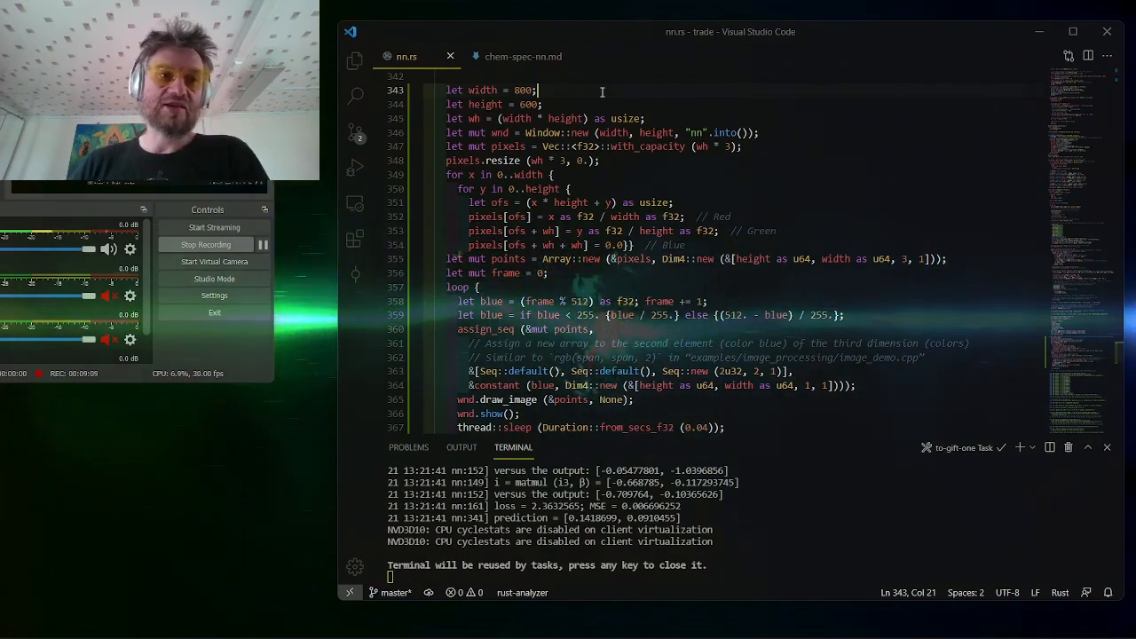
{"action": "left_click", "coordinate": [852, 146]}
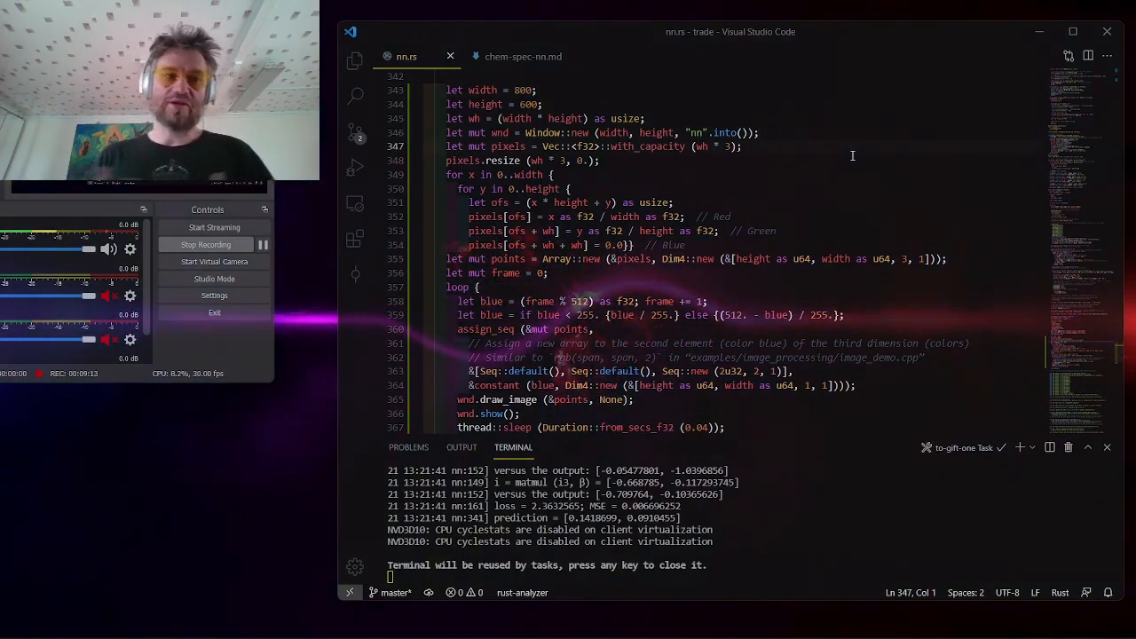
{"action": "left_click", "coordinate": [553, 174]}
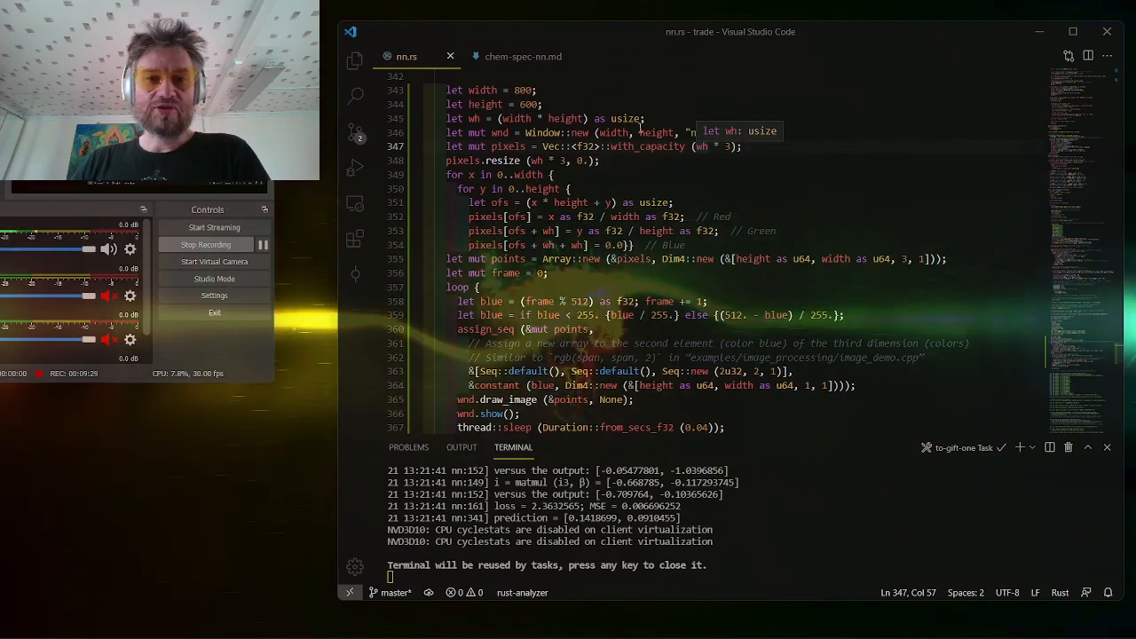
{"action": "left_click", "coordinate": [550, 104]}
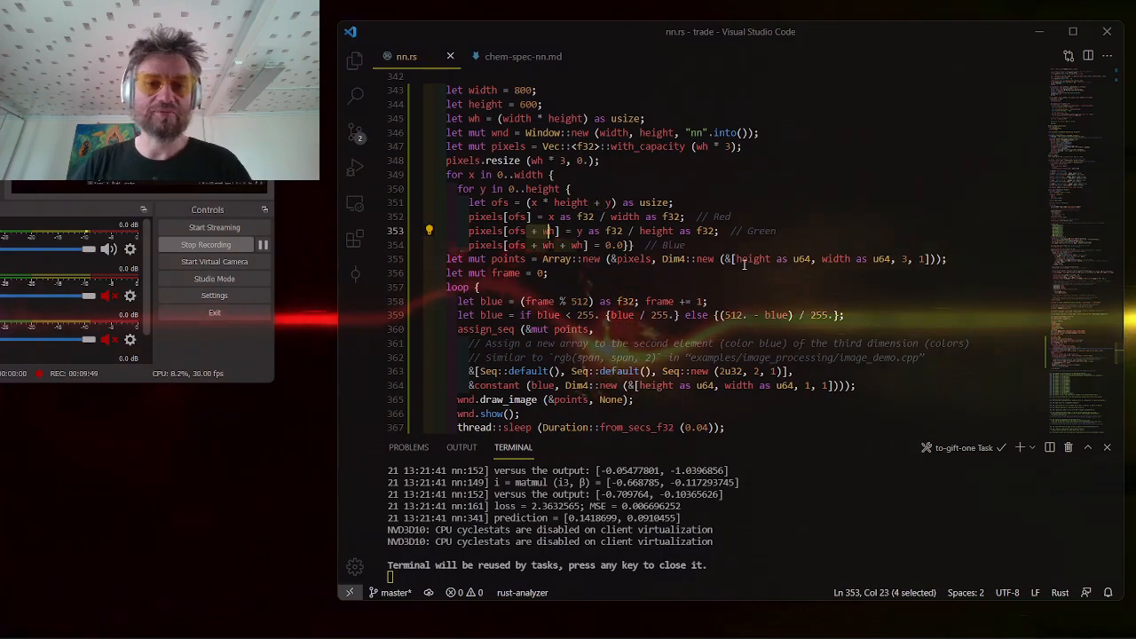
{"action": "key", "text": "shift+right"}
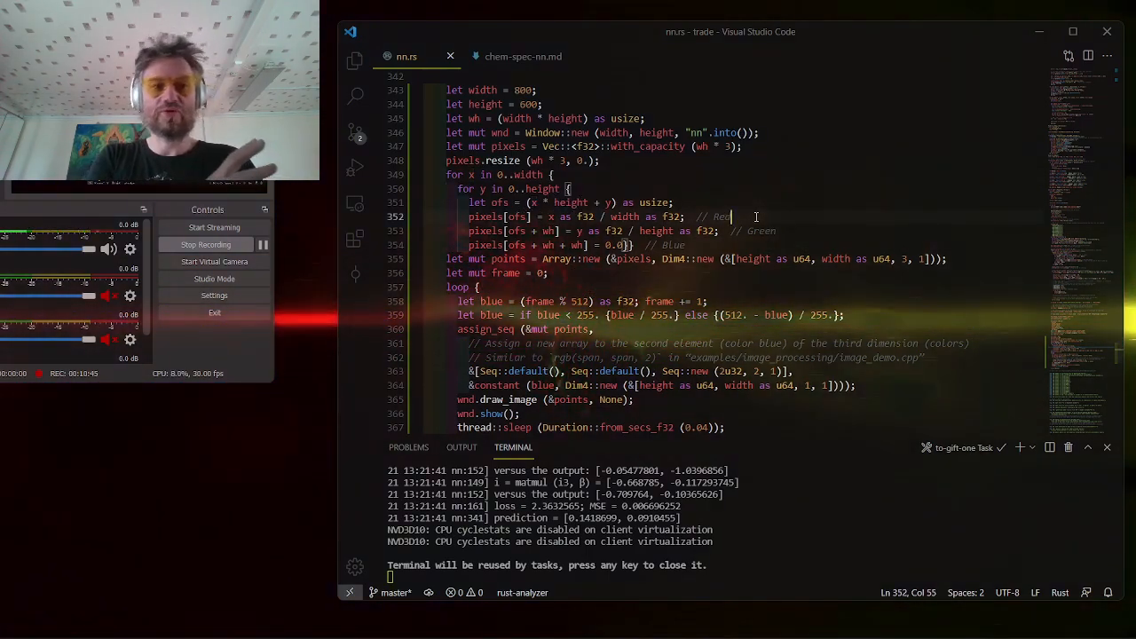
Place the cursor at the end of the Red channel comment in nn.rs.
{"action": "left_click", "coordinate": [630, 230]}
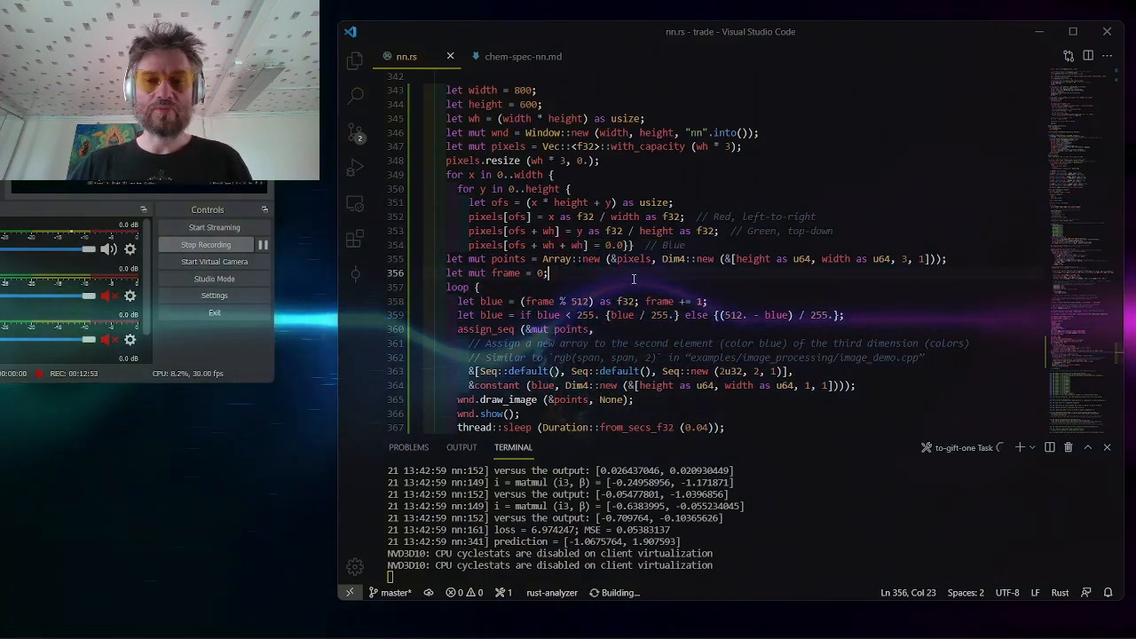
Work through the nn.rs render loop around the points array and assign_seq line.
{"action": "double_click", "coordinate": [832, 258]}
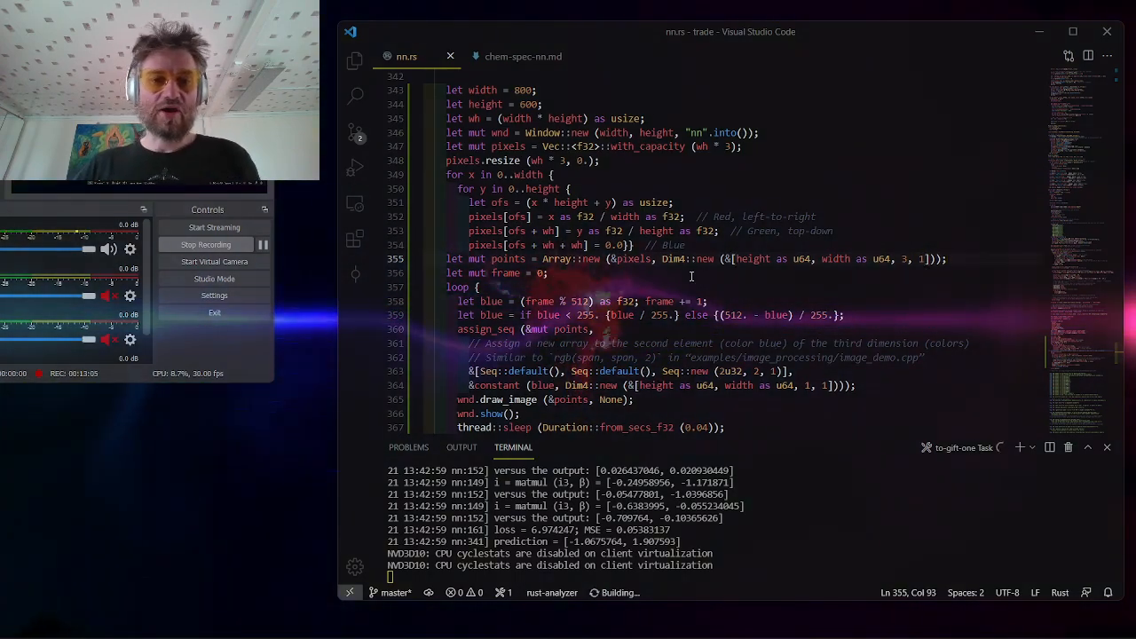
{"action": "left_click", "coordinate": [609, 273]}
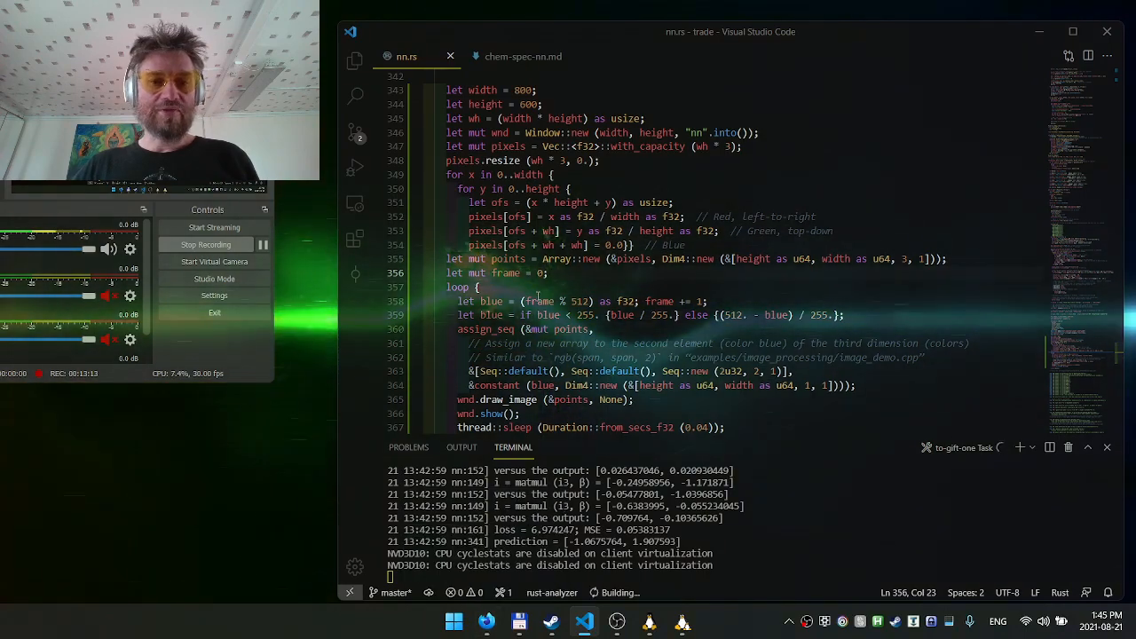
{"action": "left_click", "coordinate": [528, 287]}
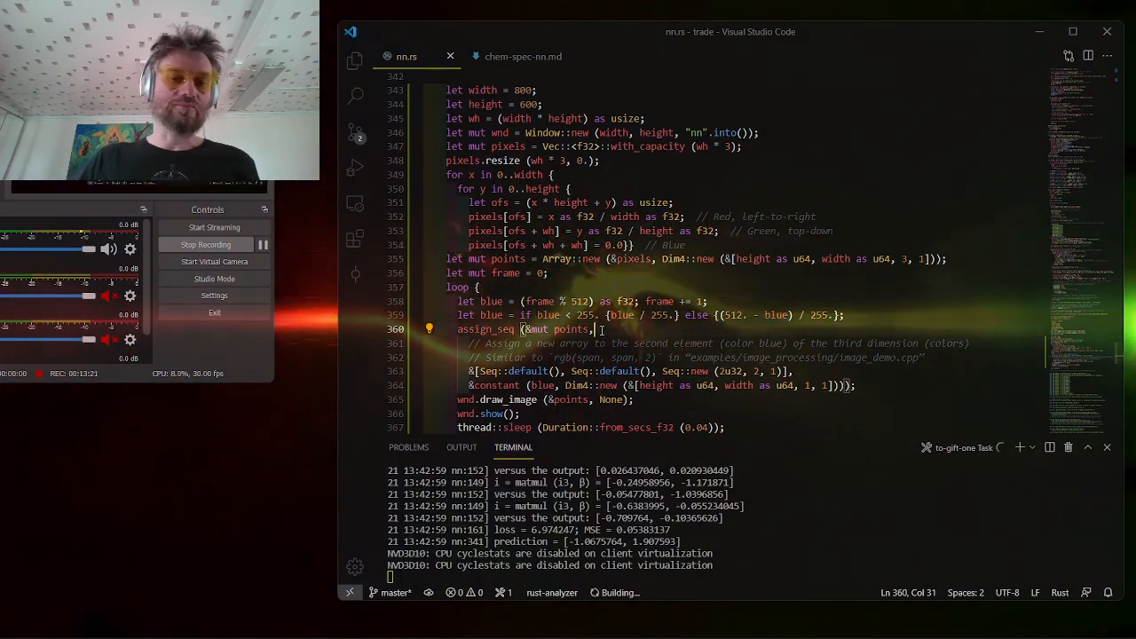
{"action": "scroll", "scroll_direction": "up", "scroll_amount": 3}
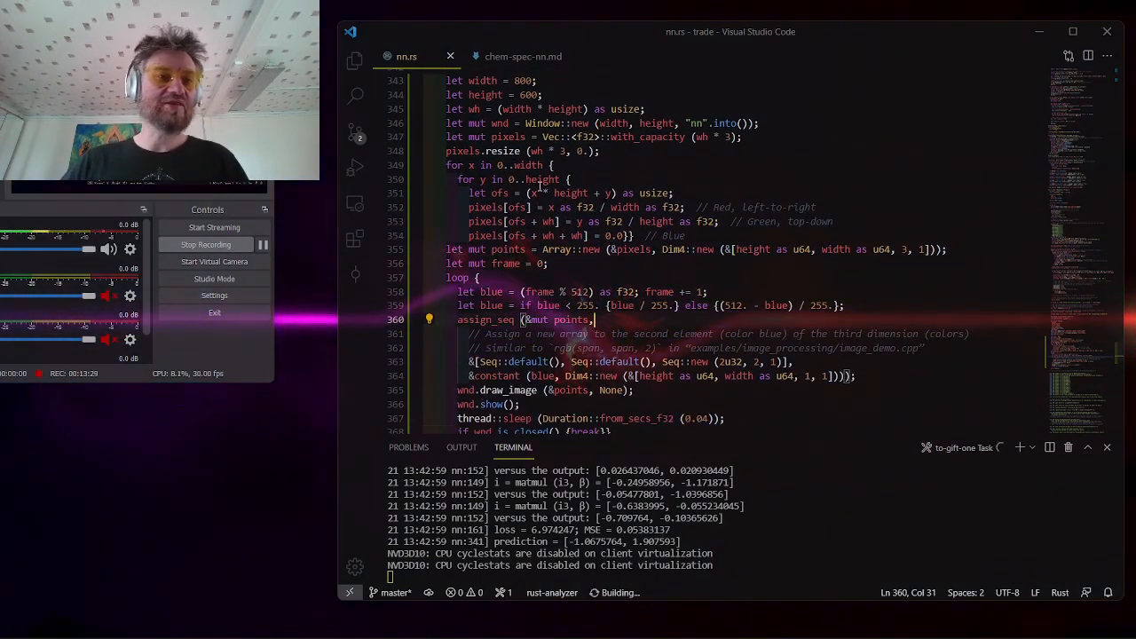
{"action": "left_click", "coordinate": [503, 277]}
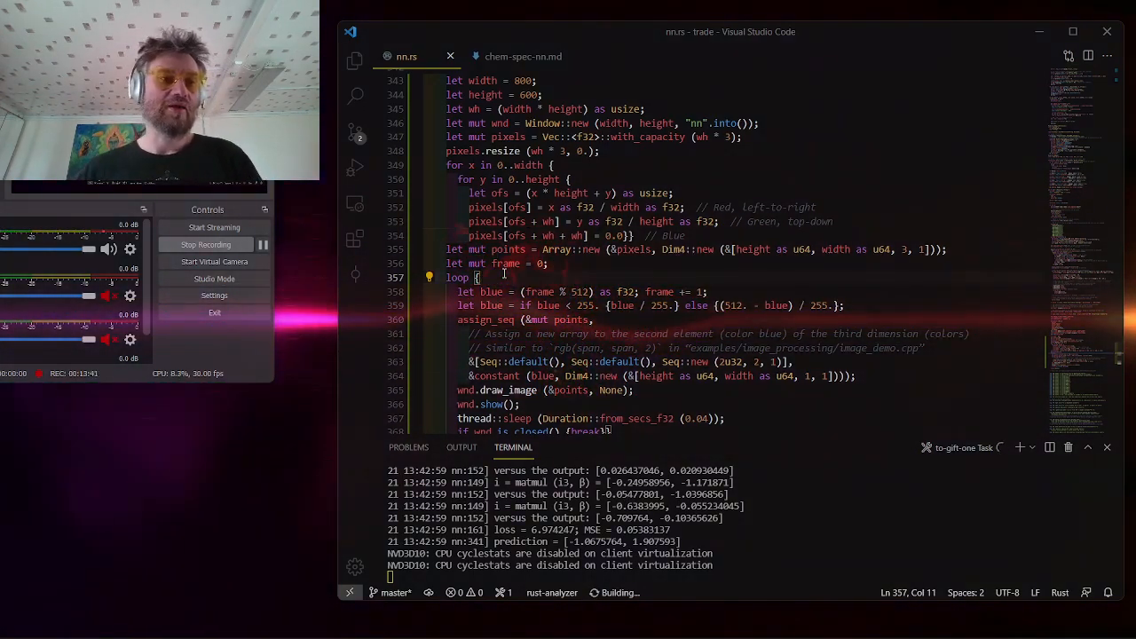
{"action": "left_click", "coordinate": [606, 319]}
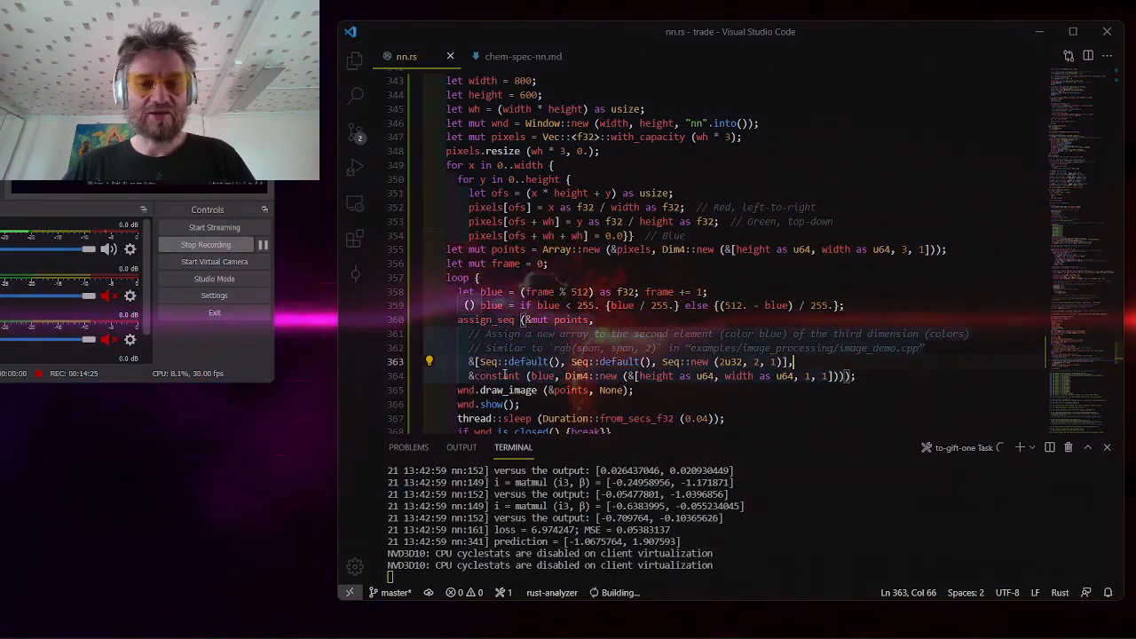
{"action": "left_click", "coordinate": [860, 375]}
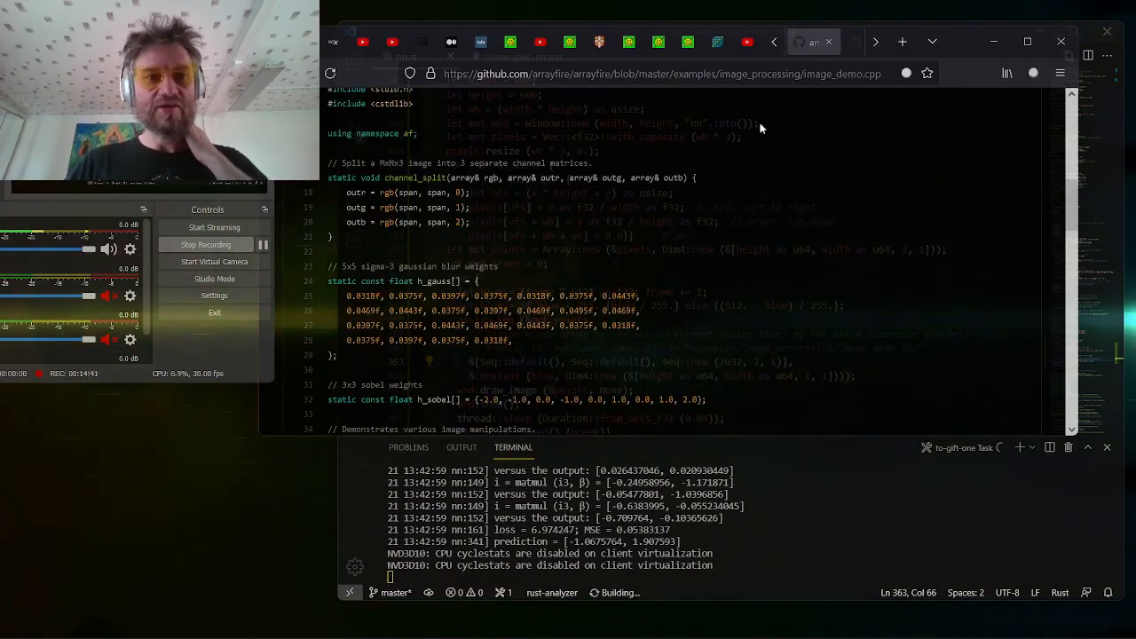
Scroll through channel_split in ArrayFire's image_demo.cpp on GitHub.
{"action": "scroll", "scroll_direction": "up", "scroll_amount": 3}
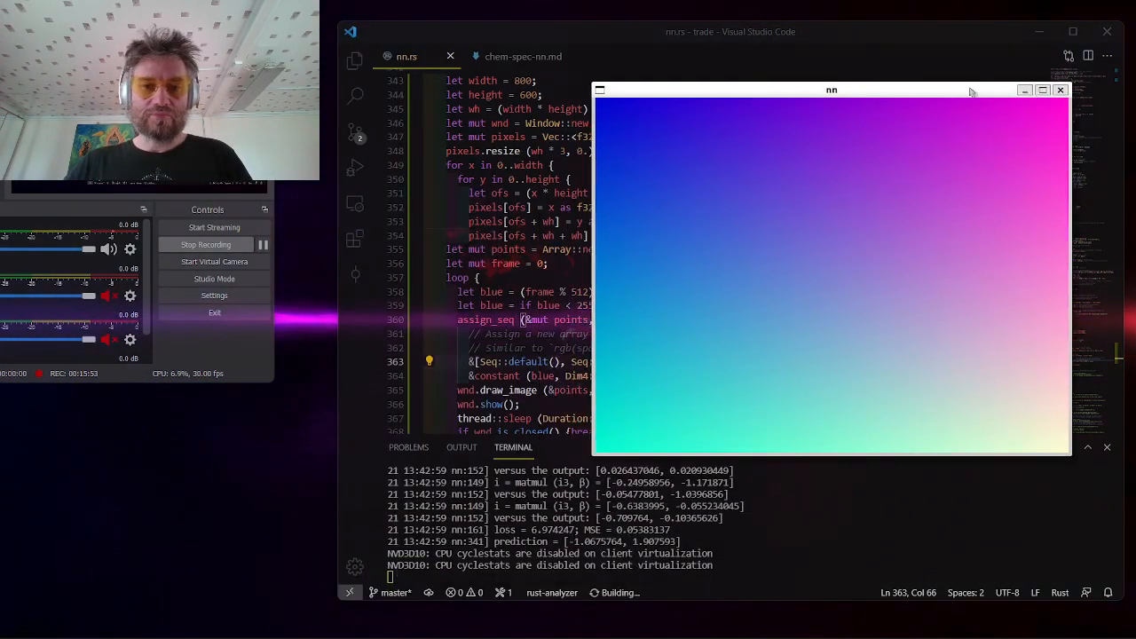
Drag the gradient window to the upper right, later closing it.
{"action": "left_click_drag", "start_coordinate": [832, 89], "coordinate": [881, 40]}
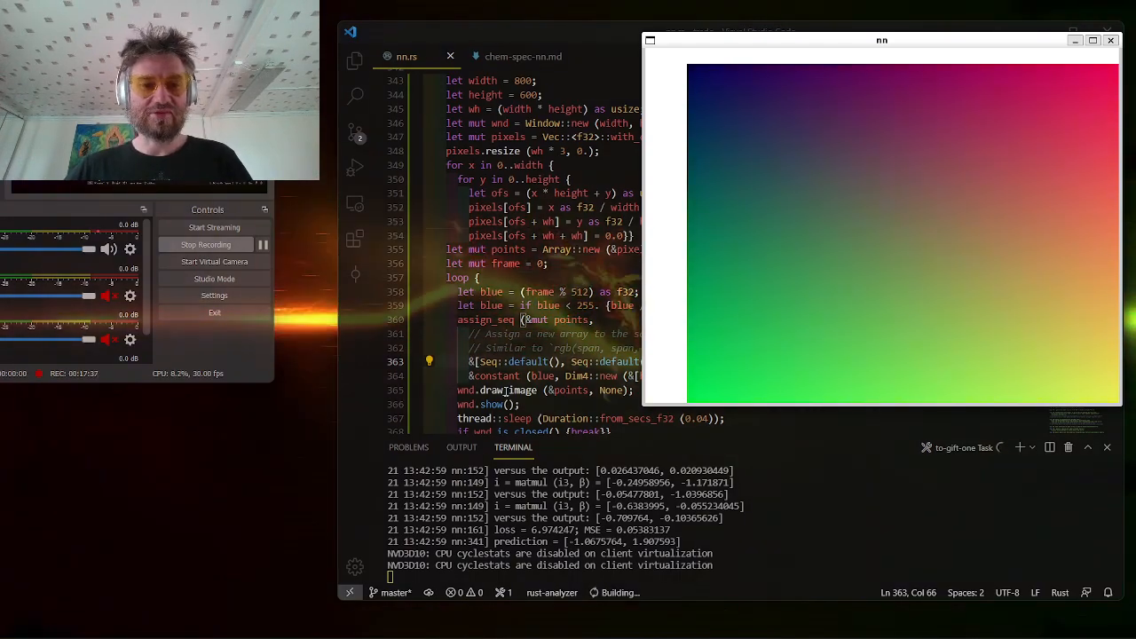
{"action": "mouse_move", "coordinate": [852, 190]}
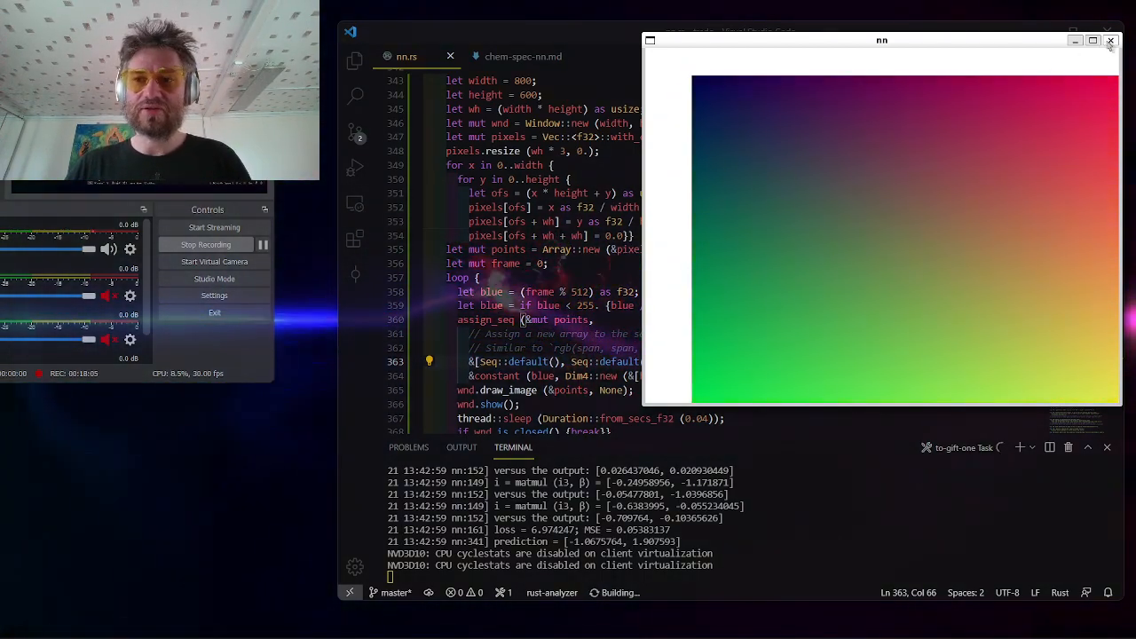
{"action": "left_click", "coordinate": [1110, 41]}
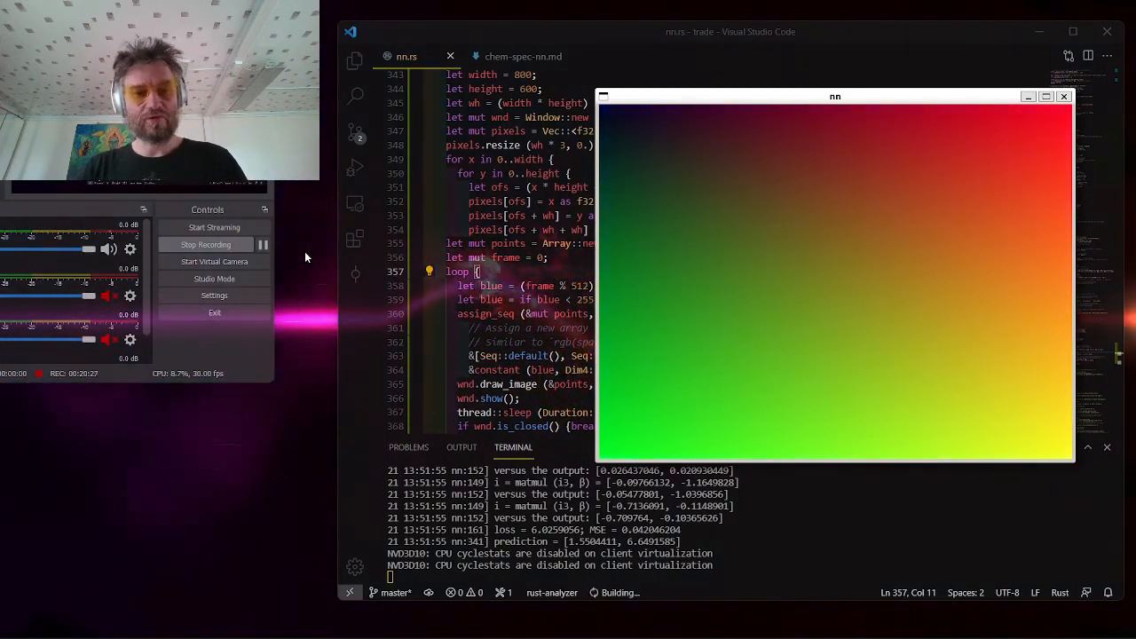
{"action": "left_click", "coordinate": [264, 244]}
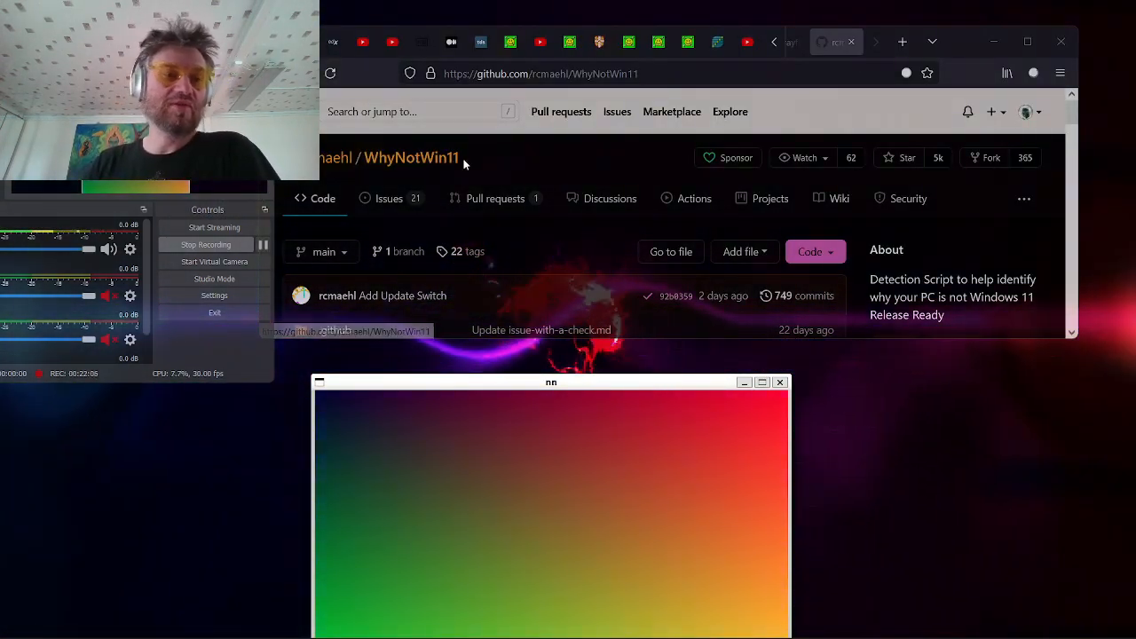
Scroll the WhyNotWin11 README down to its compatibility results screenshot.
{"action": "scroll", "scroll_direction": "down", "scroll_amount": 3}
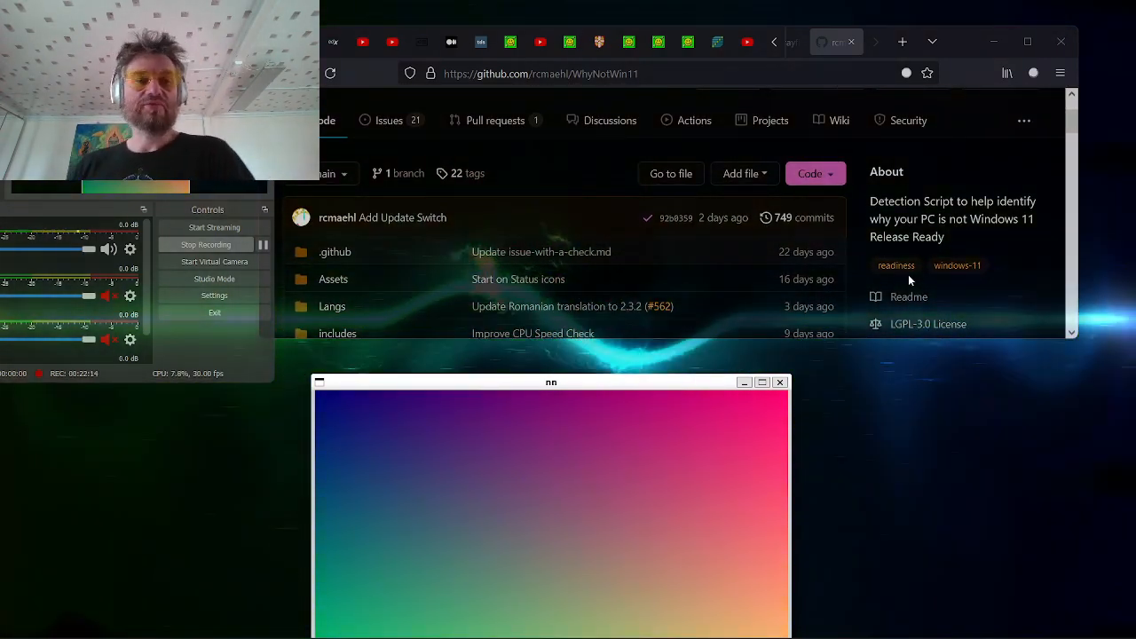
{"action": "scroll", "scroll_direction": "down", "scroll_amount": 3}
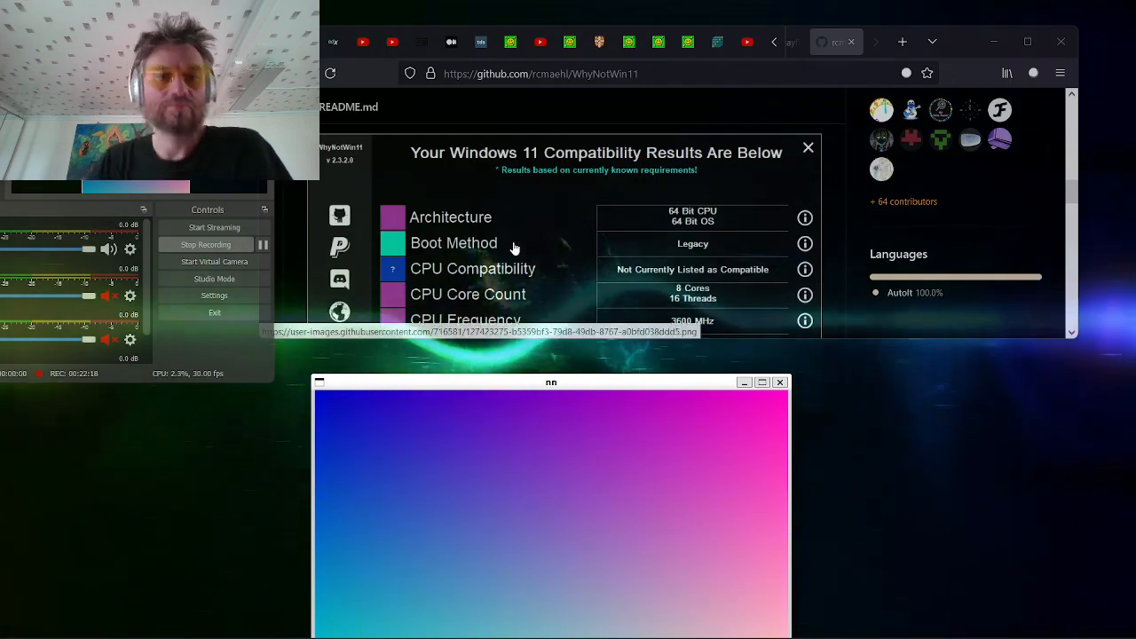
{"action": "scroll", "scroll_direction": "down", "scroll_amount": 3}
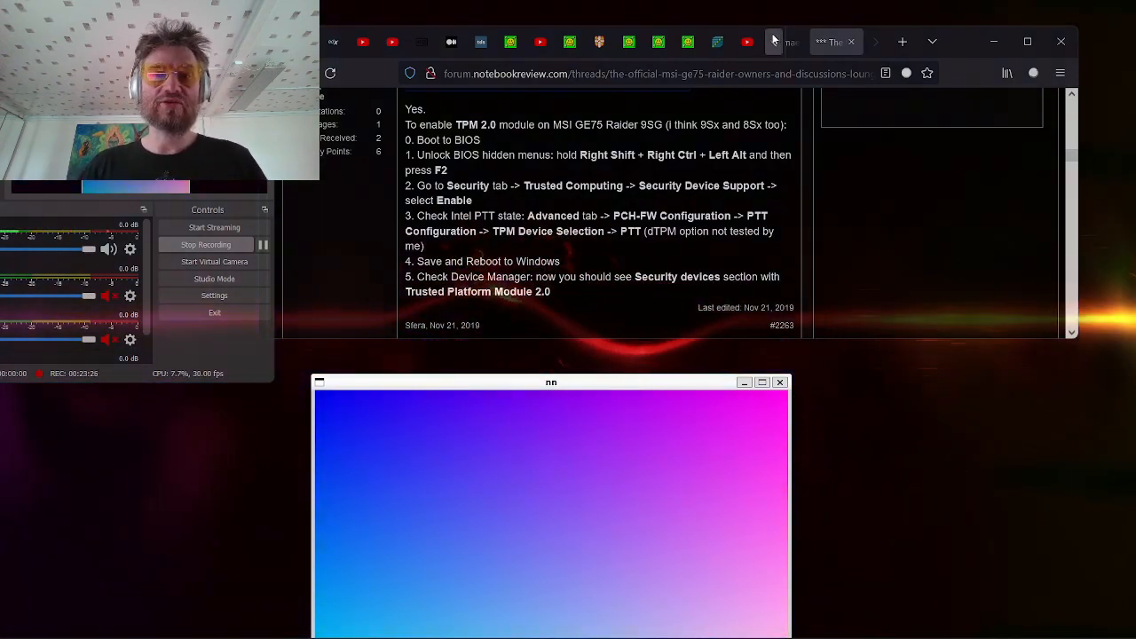
Switch to the NotebookReview forum tab to view the MSI GE75 Raider TPM 2.0 post.
{"action": "left_click", "coordinate": [811, 42]}
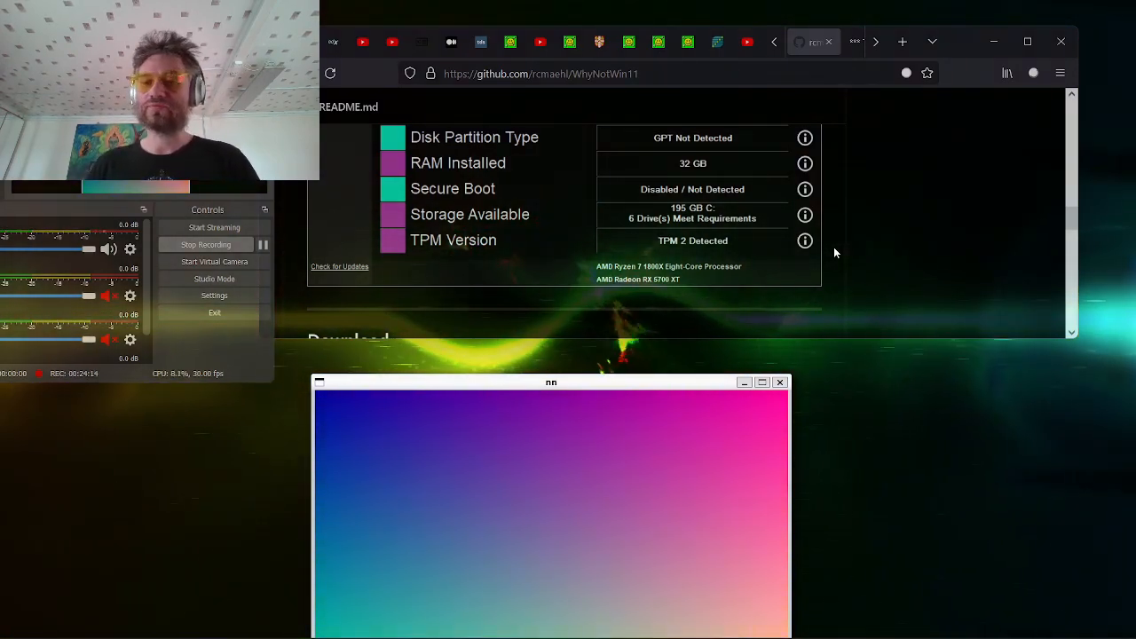
{"action": "left_click_drag", "start_coordinate": [550, 382], "coordinate": [783, 252]}
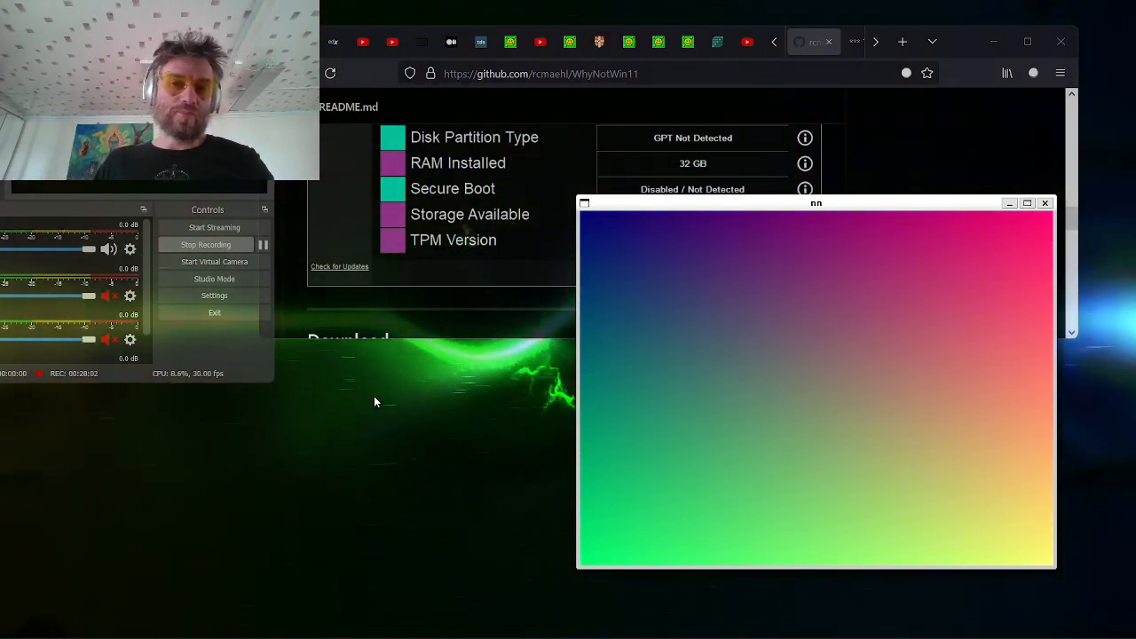
{"action": "left_click", "coordinate": [263, 245]}
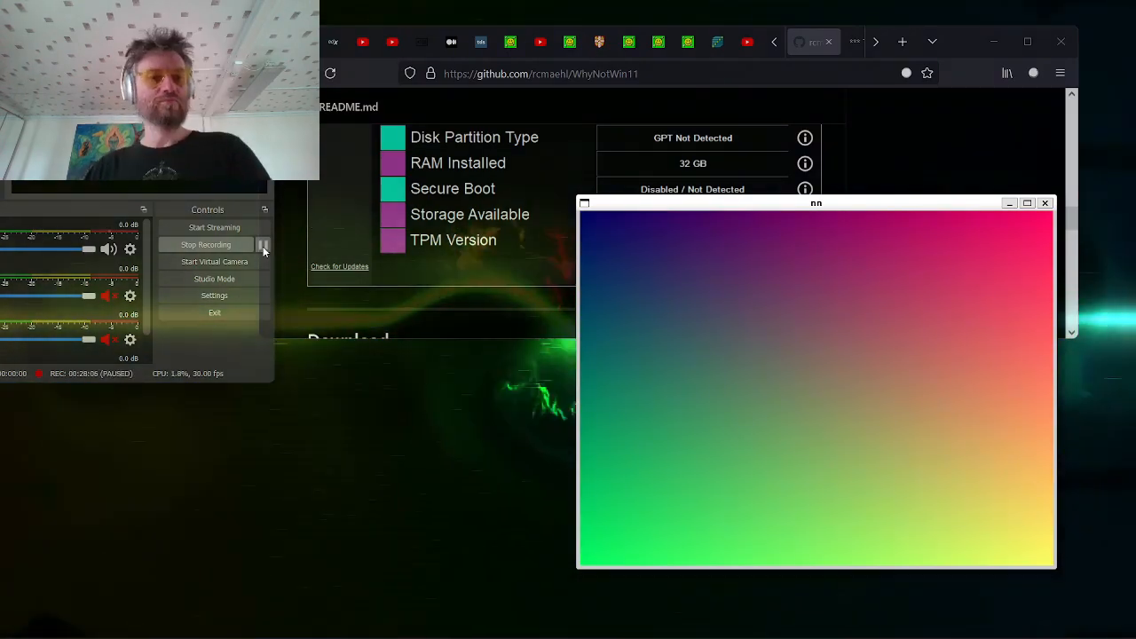